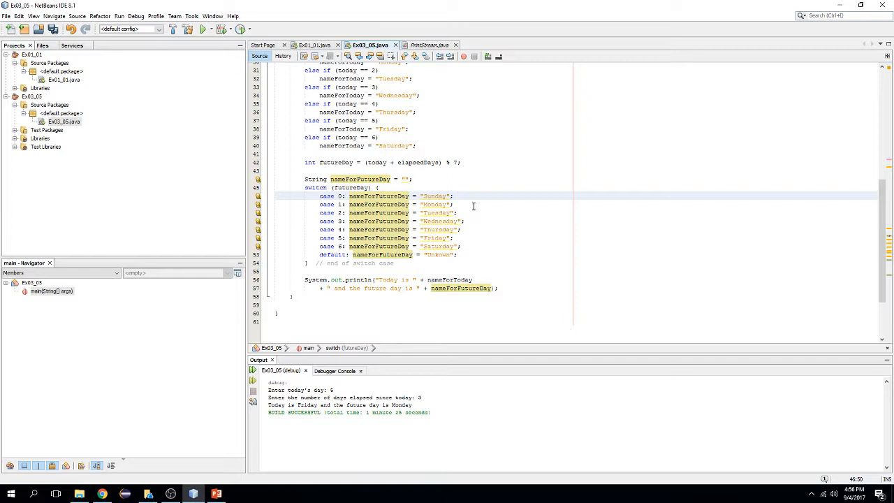
Switch to Chrome showing Oracle's 'The switch Statement' tutorial with the month-name example.
{"action": "left_click", "coordinate": [455, 196]}
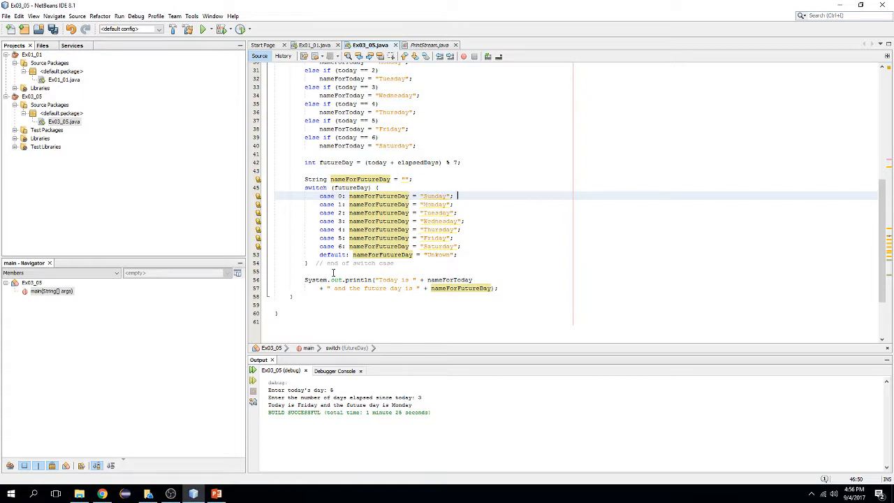
{"action": "mouse_move", "coordinate": [104, 495]}
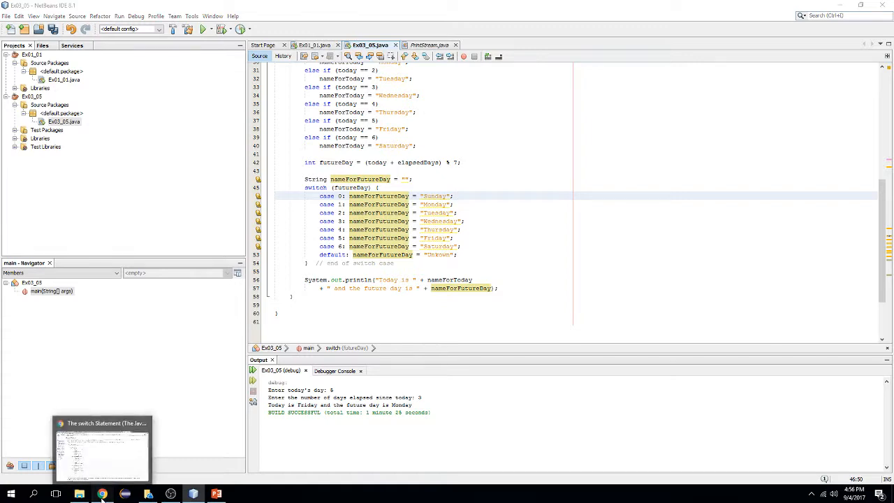
{"action": "left_click", "coordinate": [101, 447]}
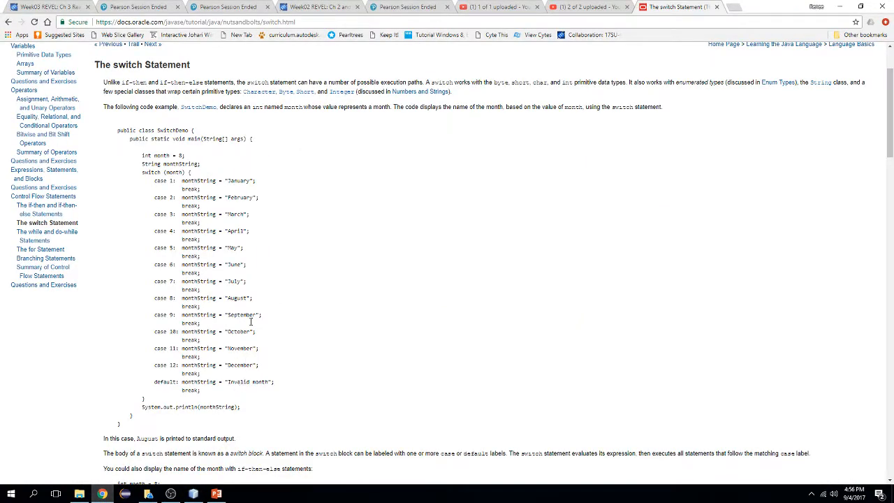
{"action": "mouse_move", "coordinate": [260, 199]}
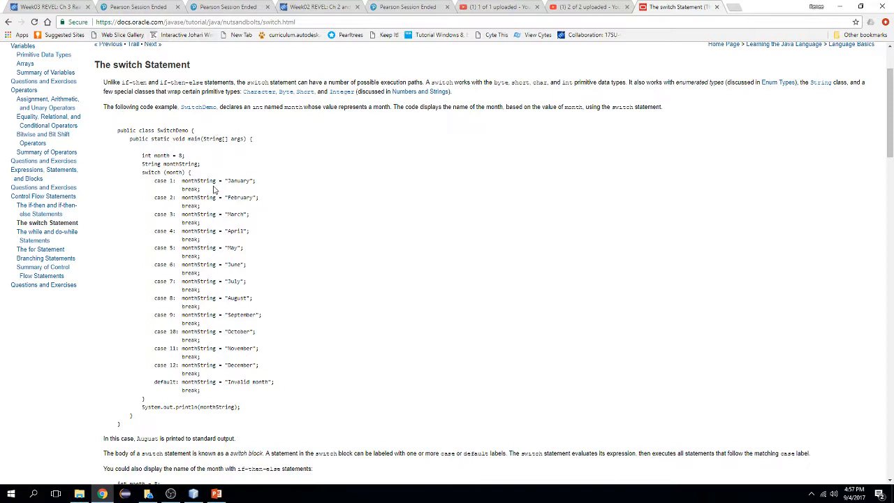
{"action": "mouse_move", "coordinate": [204, 240]}
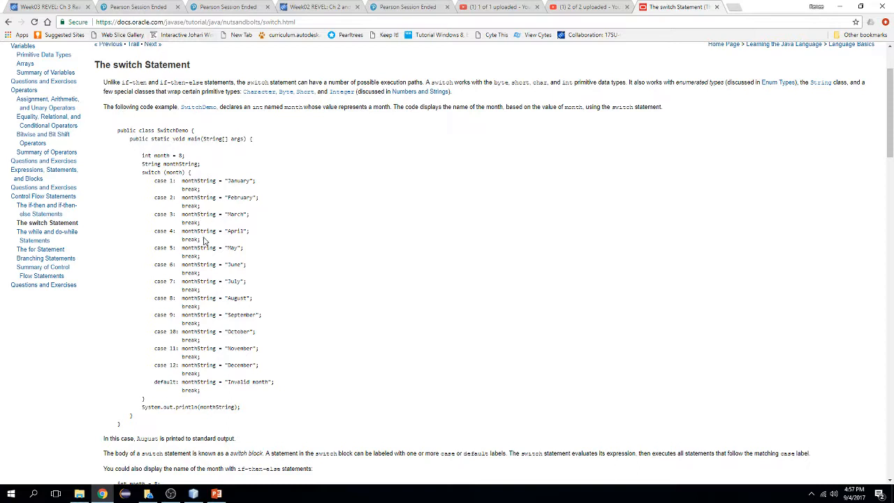
{"action": "mouse_move", "coordinate": [202, 331]}
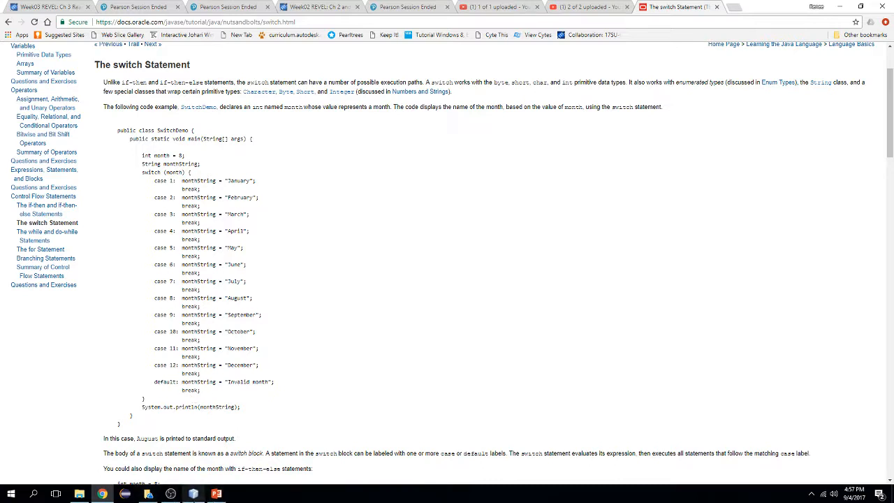
Add 'break;' after the Friday case and the default case of the futureDay switch.
{"action": "left_click", "coordinate": [170, 495]}
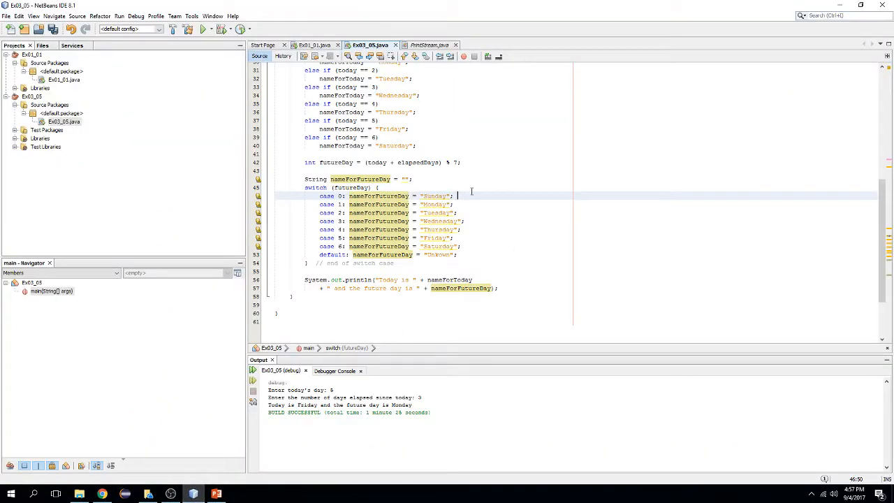
{"action": "type", "text": "break;"}
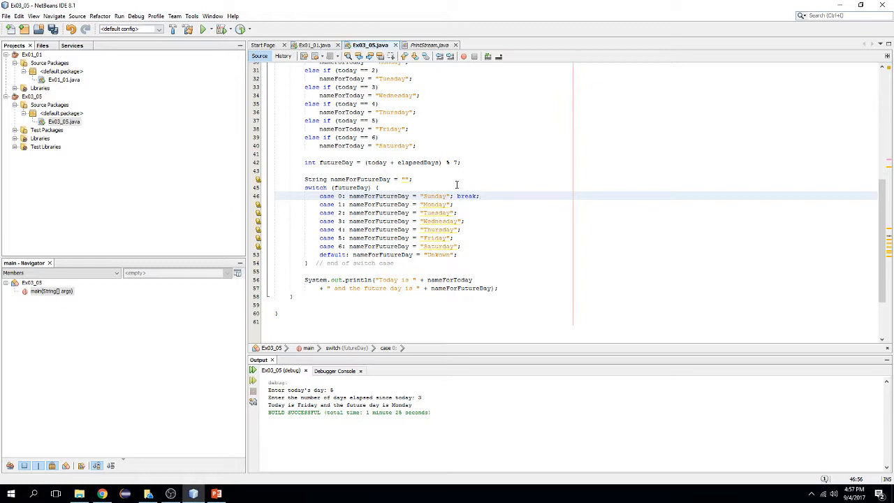
{"action": "double_click", "coordinate": [466, 196]}
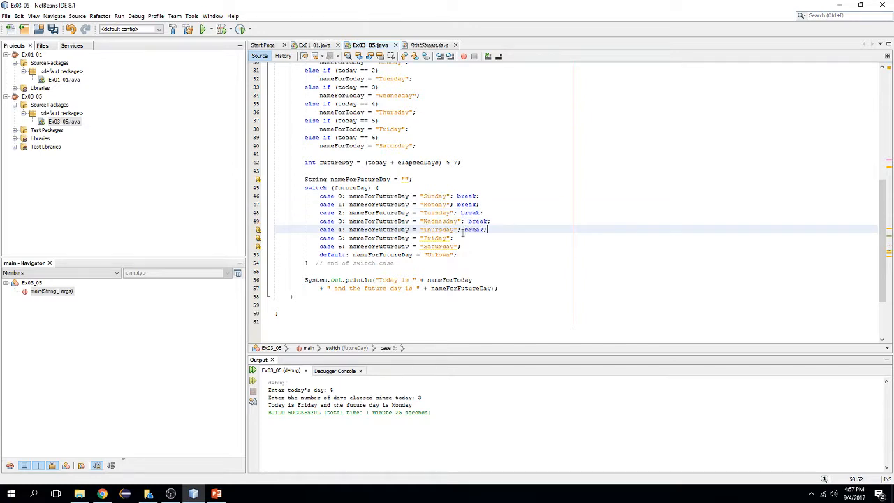
{"action": "left_click", "coordinate": [456, 237]}
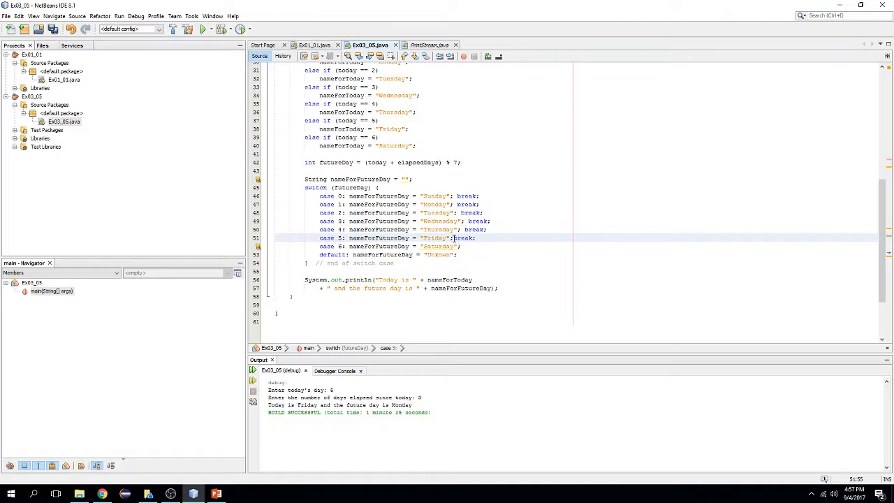
{"action": "left_click", "coordinate": [486, 246]}
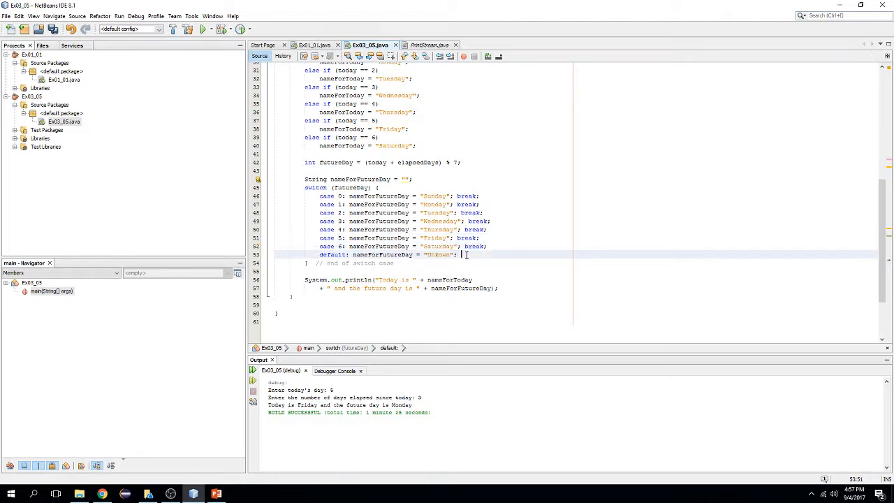
{"action": "type", "text": "break;"}
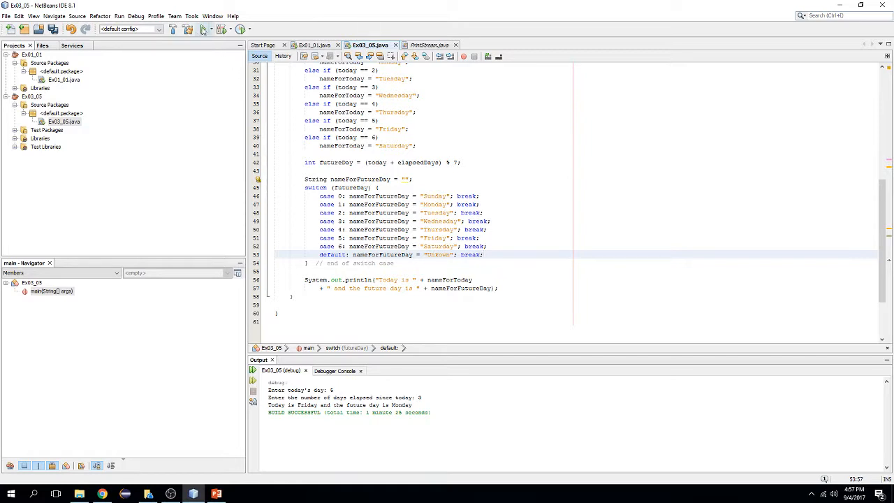
Run the project entering day 5 and 3 elapsed days, printing Today is Friday, future day Monday.
{"action": "left_click", "coordinate": [204, 28]}
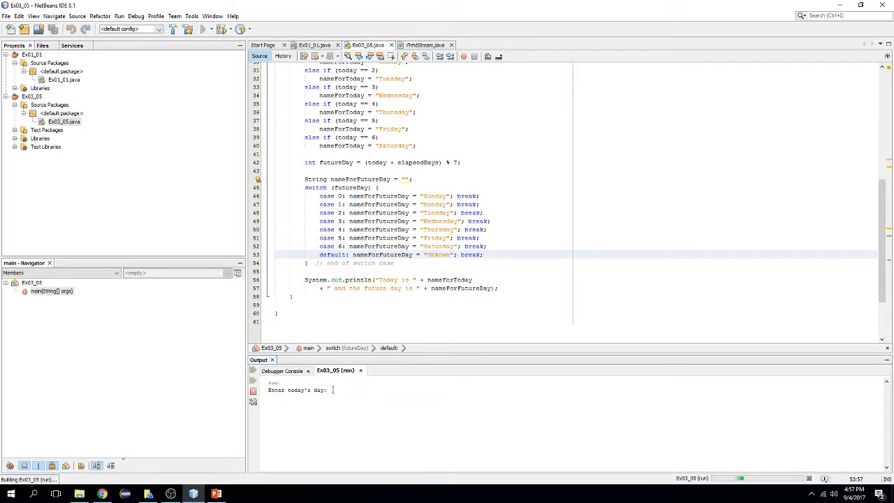
{"action": "type", "text": "5"}
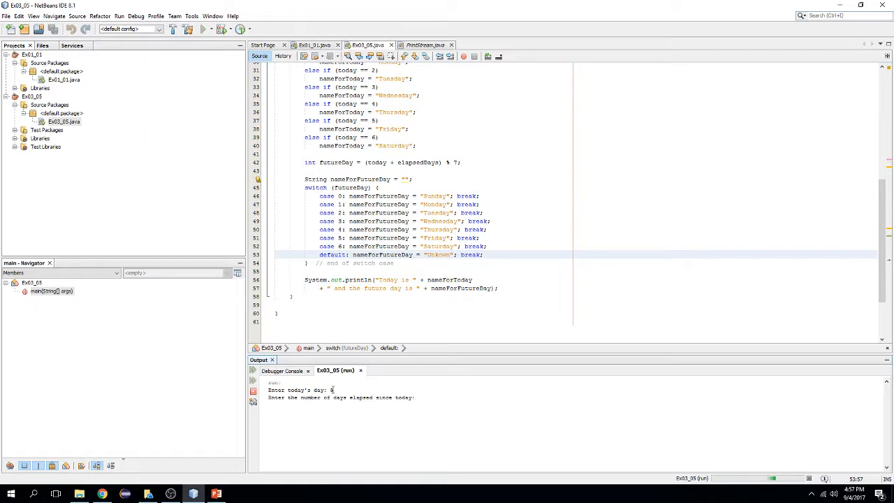
{"action": "type", "text": "3"}
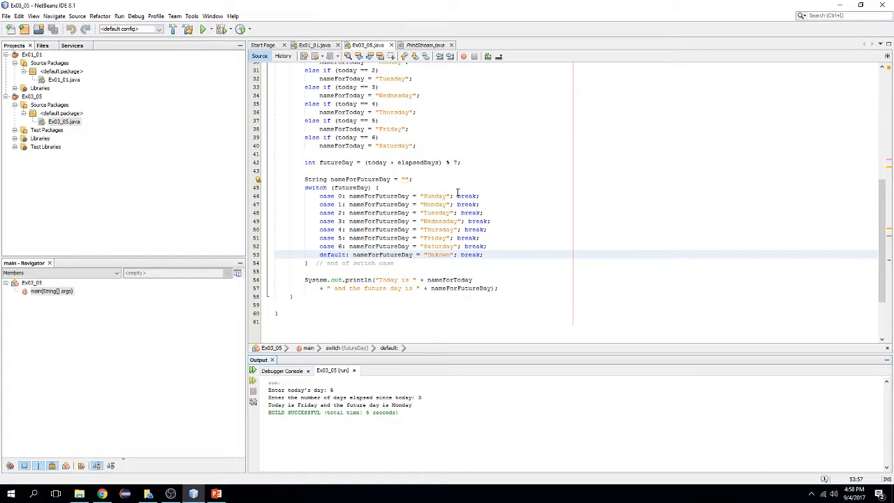
{"action": "mouse_move", "coordinate": [558, 269]}
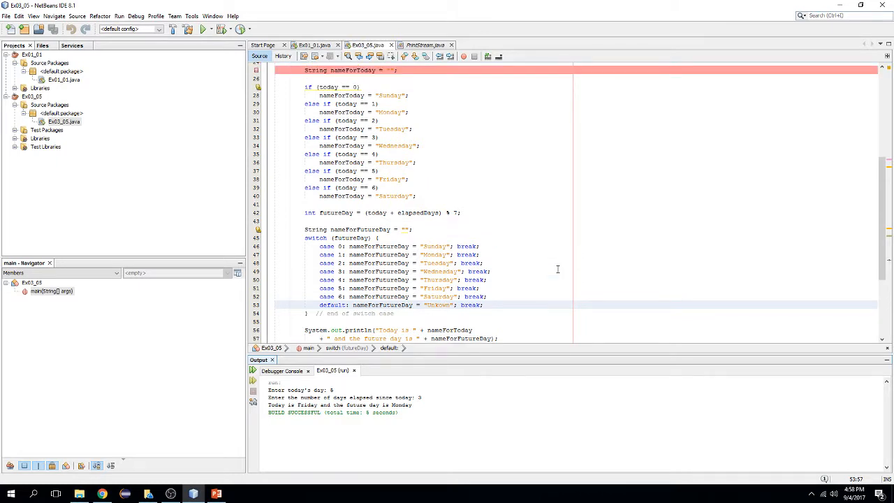
Scroll up to the breakpoint on the nameForToday declaration above the if-else chain.
{"action": "scroll", "scroll_direction": "up", "scroll_amount": 3}
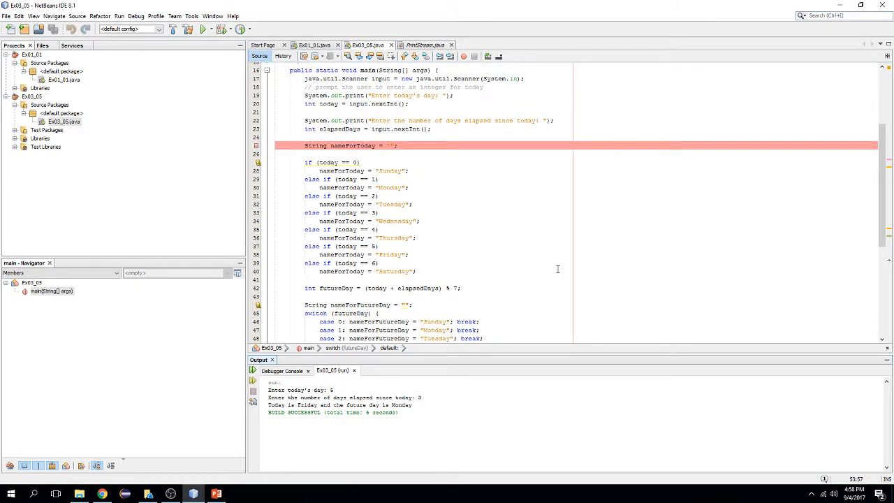
{"action": "scroll", "scroll_direction": "up", "scroll_amount": 3}
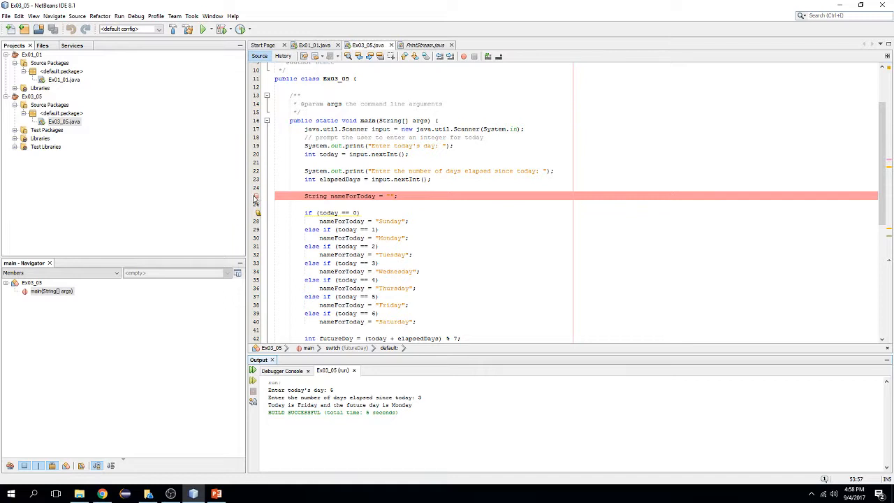
{"action": "mouse_move", "coordinate": [255, 196]}
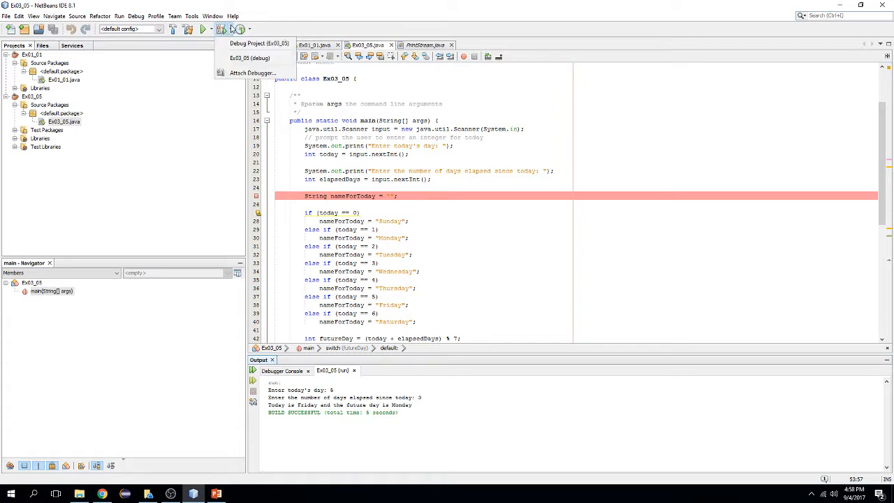
{"action": "mouse_move", "coordinate": [259, 44]}
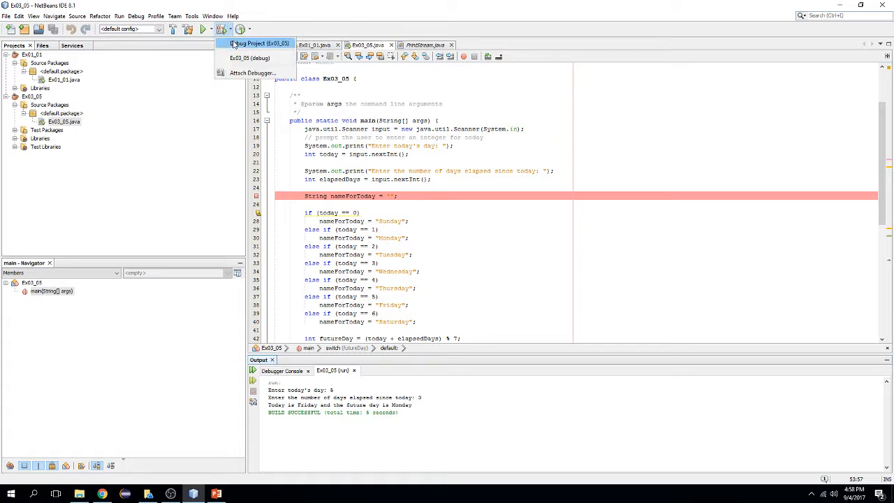
{"action": "left_click", "coordinate": [258, 43]}
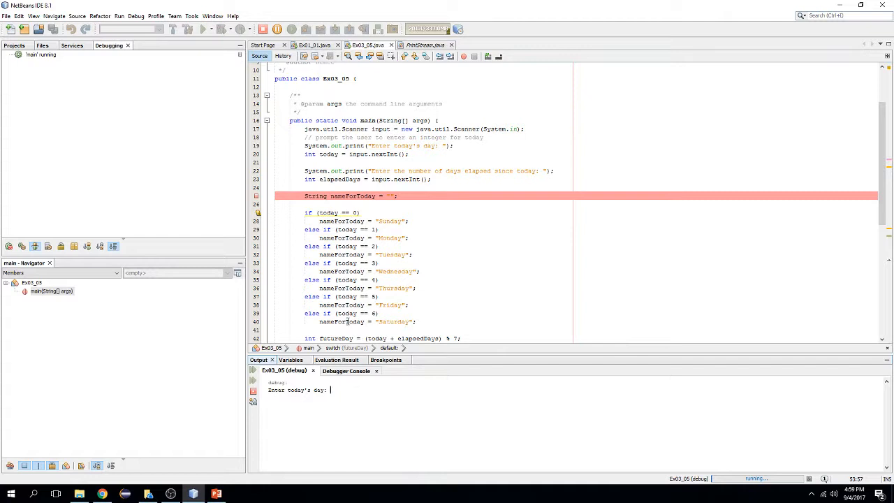
{"action": "type", "text": "8"}
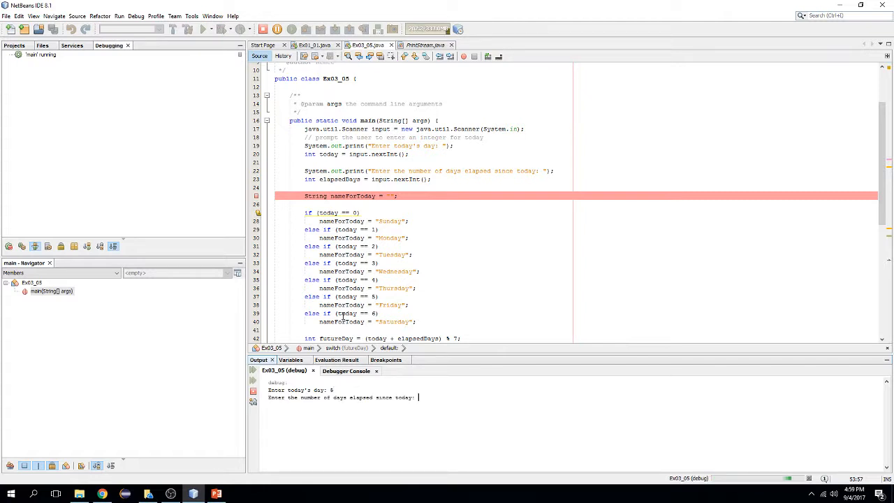
{"action": "type", "text": "3"}
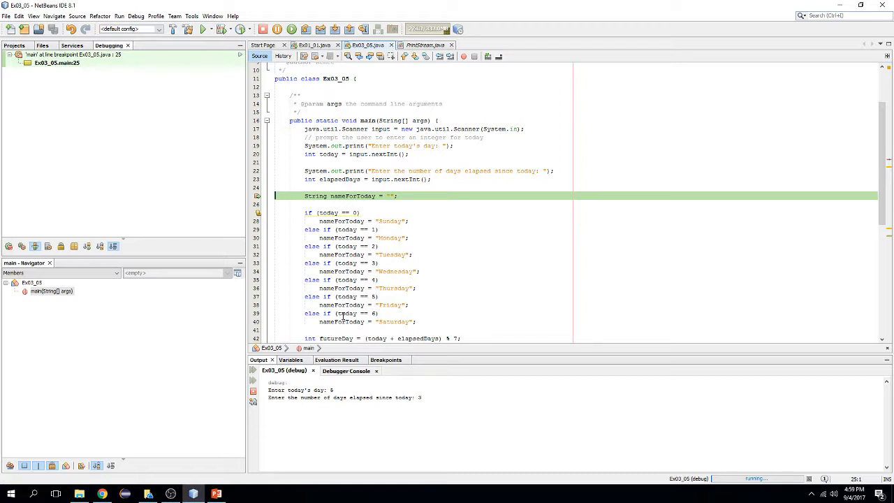
{"action": "mouse_move", "coordinate": [338, 179]}
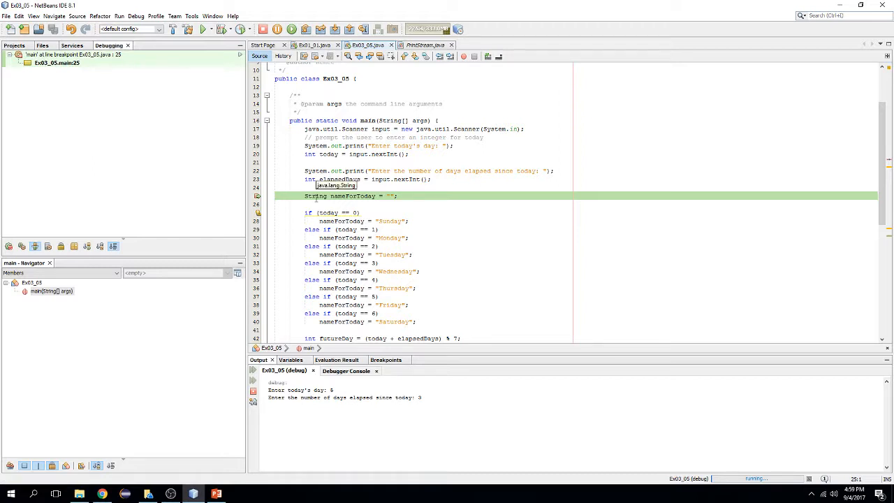
{"action": "mouse_move", "coordinate": [380, 201]}
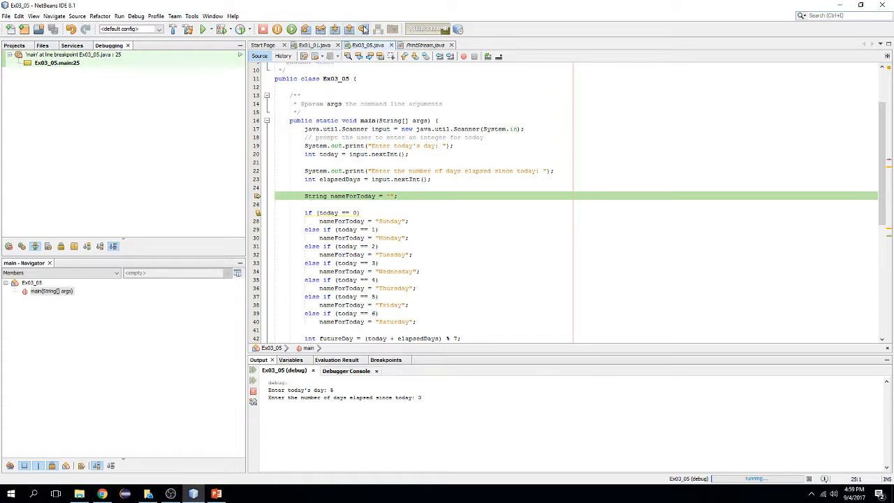
{"action": "mouse_move", "coordinate": [307, 28]}
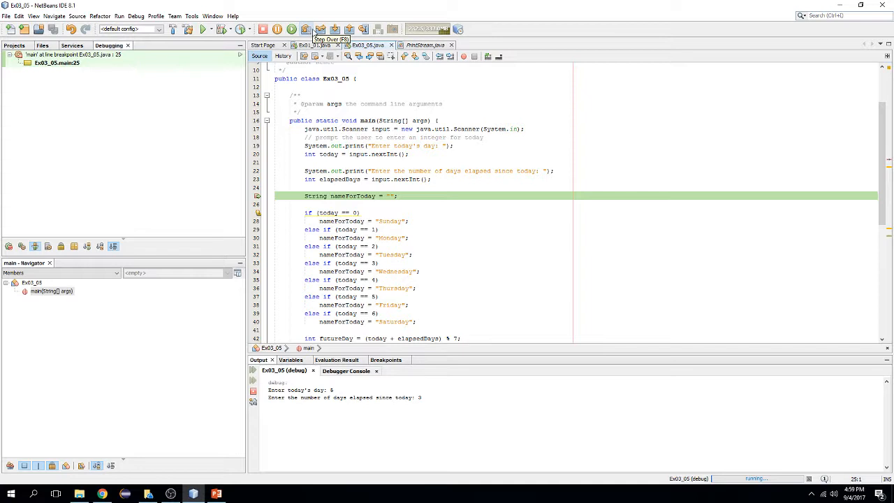
{"action": "mouse_move", "coordinate": [335, 28]}
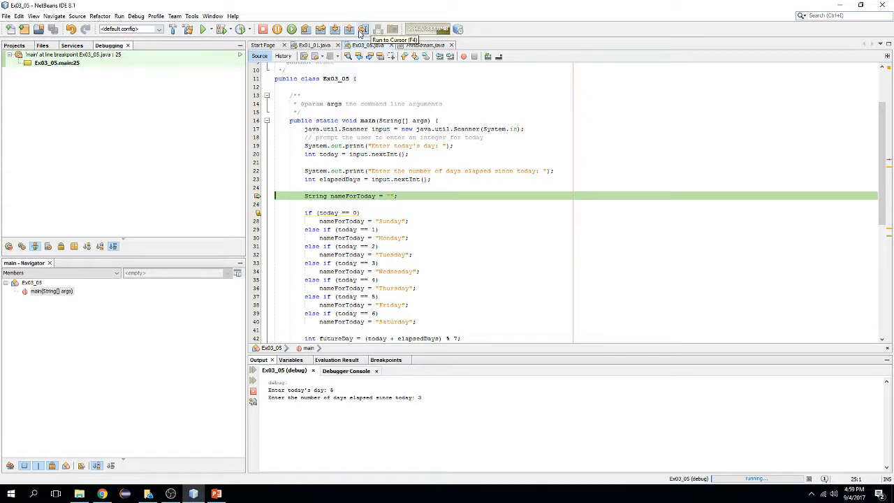
{"action": "mouse_move", "coordinate": [334, 28]}
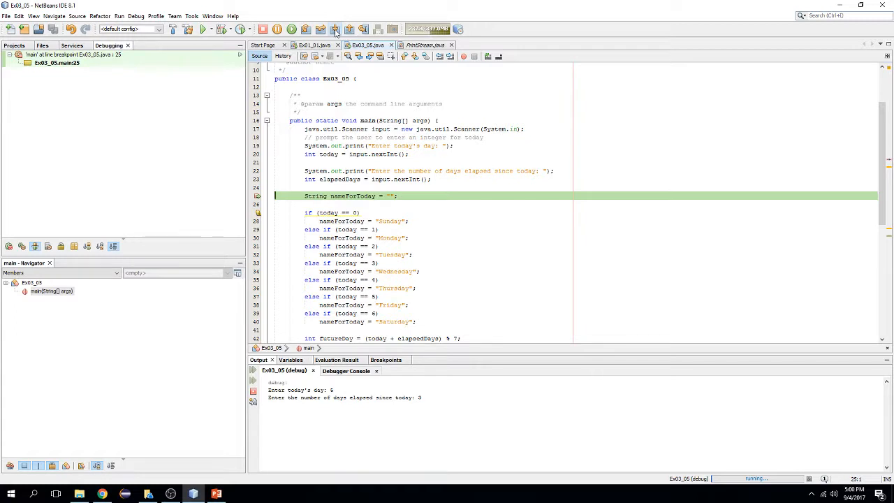
Step over the nameForToday declaration and show the Variables listing with today and elapsedDays.
{"action": "left_click", "coordinate": [335, 28]}
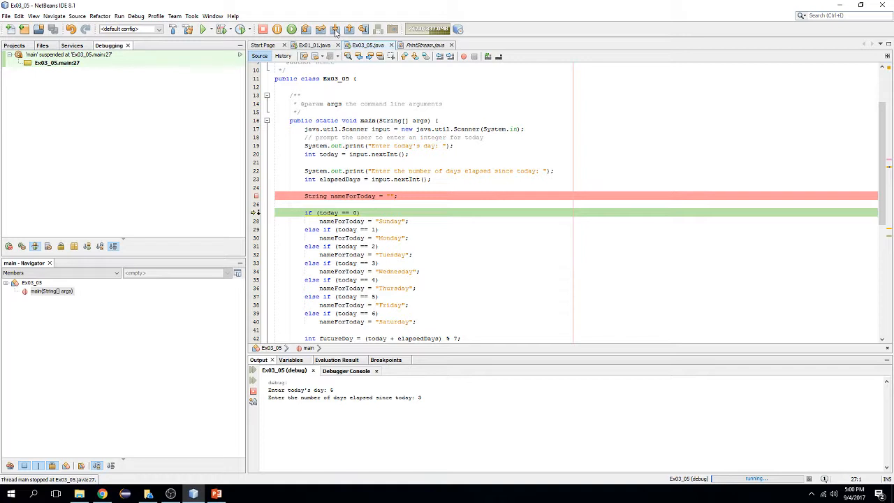
{"action": "mouse_move", "coordinate": [315, 196]}
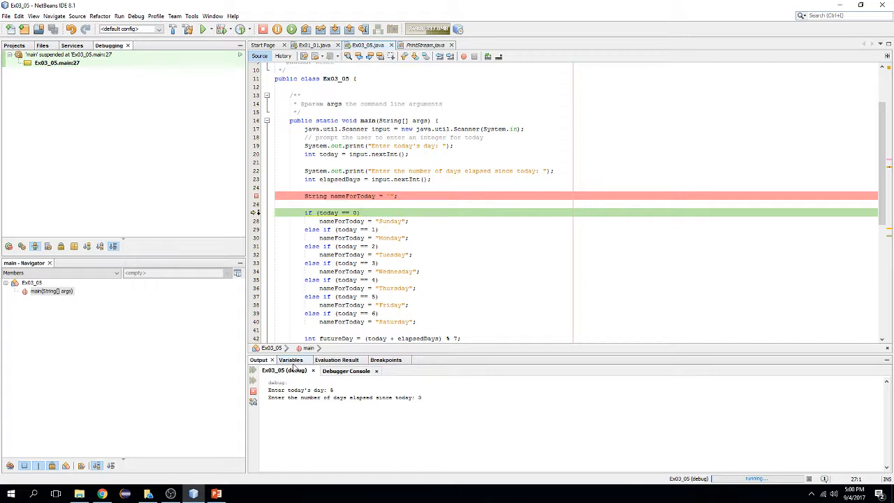
{"action": "left_click", "coordinate": [290, 360]}
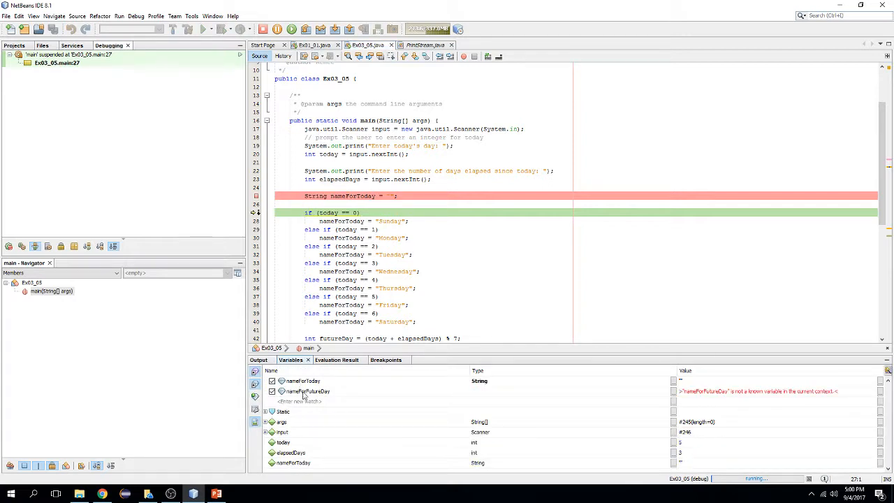
{"action": "mouse_move", "coordinate": [293, 386]}
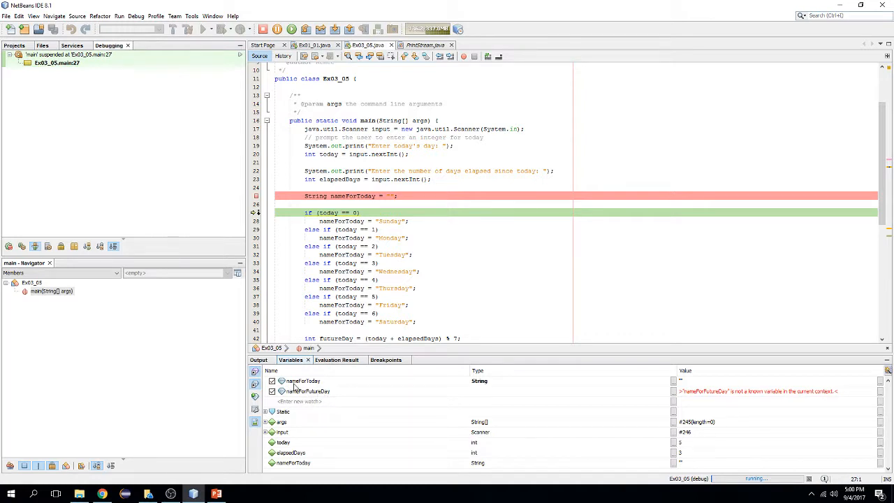
{"action": "mouse_move", "coordinate": [482, 389]}
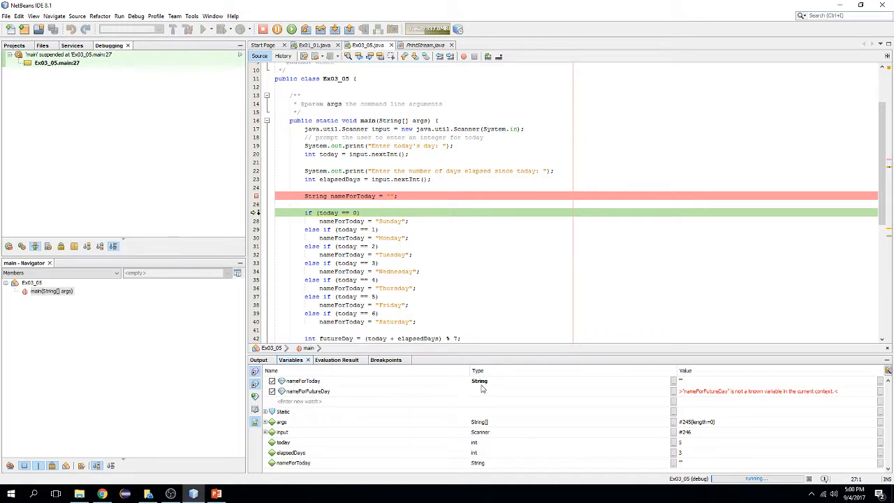
{"action": "mouse_move", "coordinate": [685, 385]}
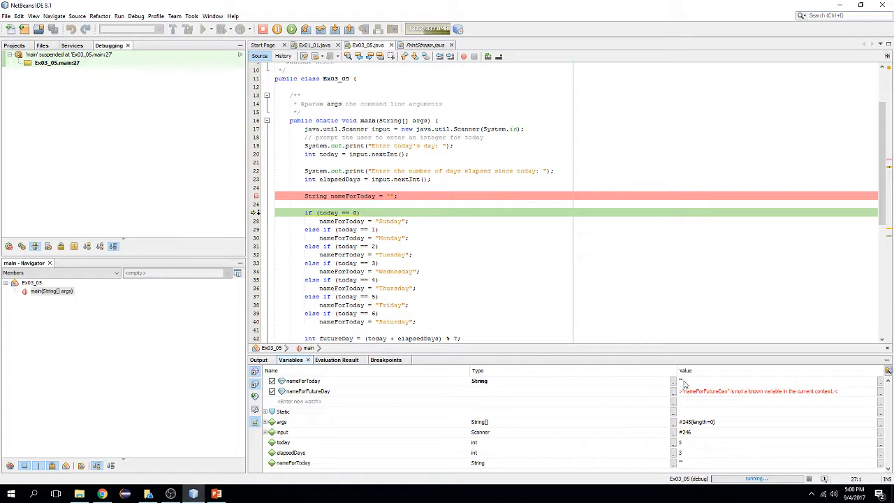
{"action": "mouse_move", "coordinate": [338, 400]}
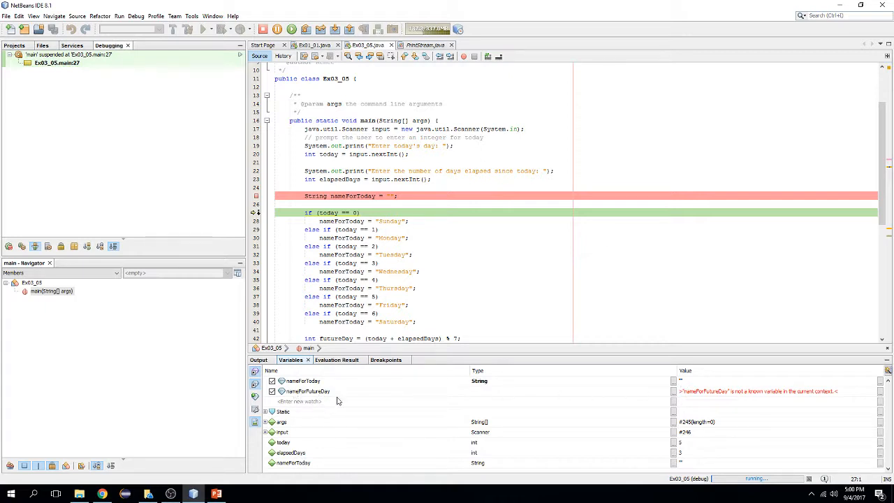
{"action": "mouse_move", "coordinate": [500, 400]}
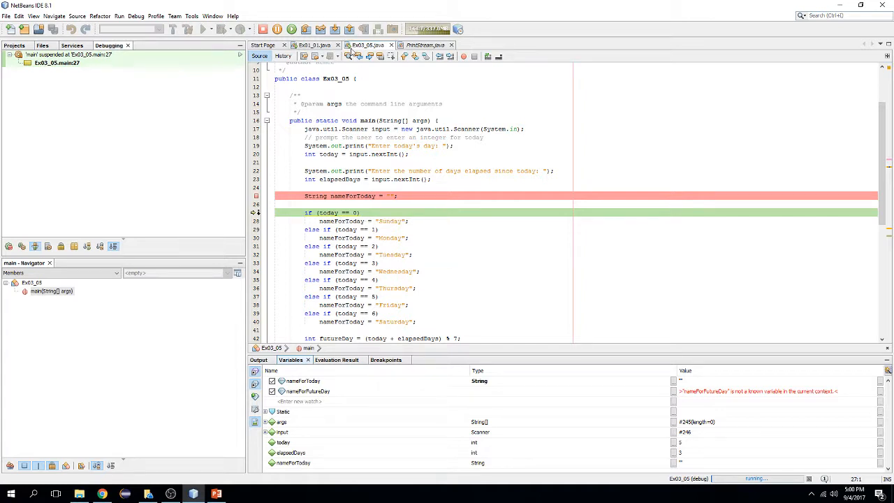
{"action": "mouse_move", "coordinate": [335, 29]}
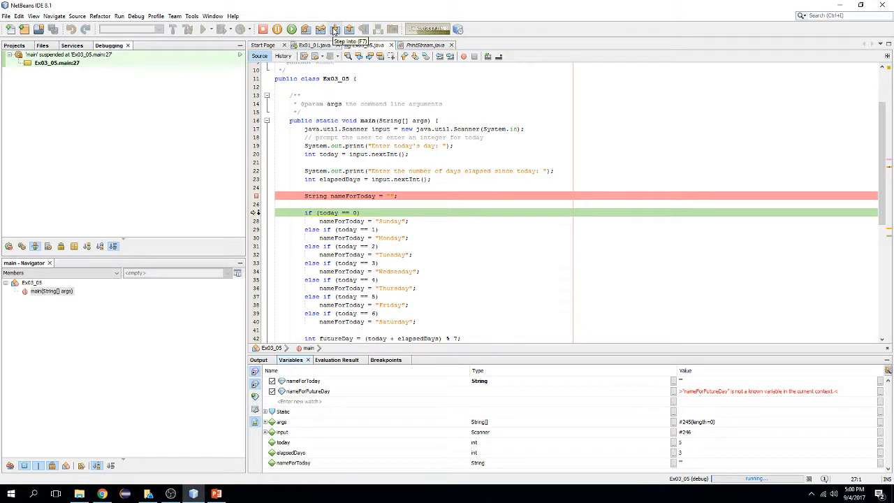
Step over the day checks so nameForToday becomes Friday on the way to the final println.
{"action": "left_click", "coordinate": [335, 28]}
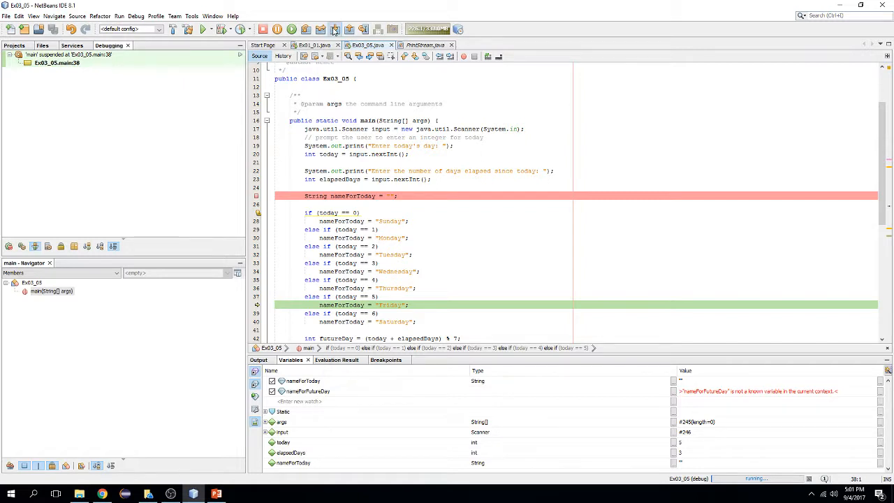
{"action": "left_click", "coordinate": [335, 28]}
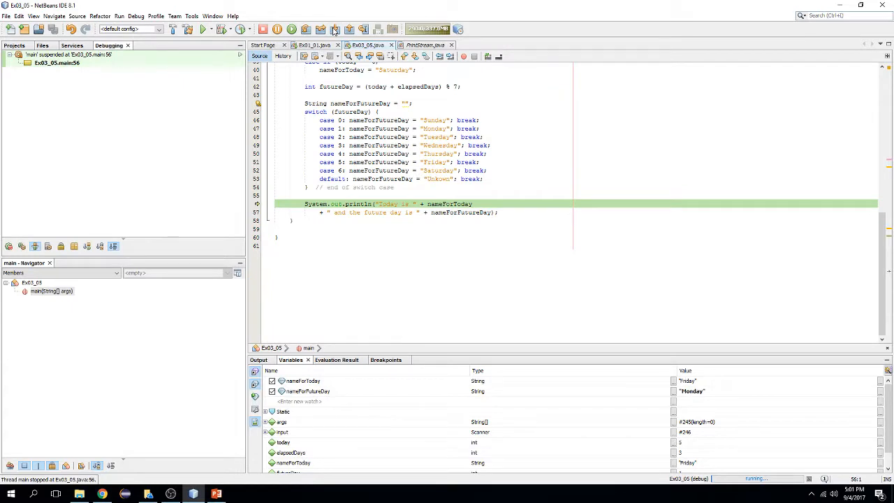
{"action": "mouse_move", "coordinate": [338, 384]}
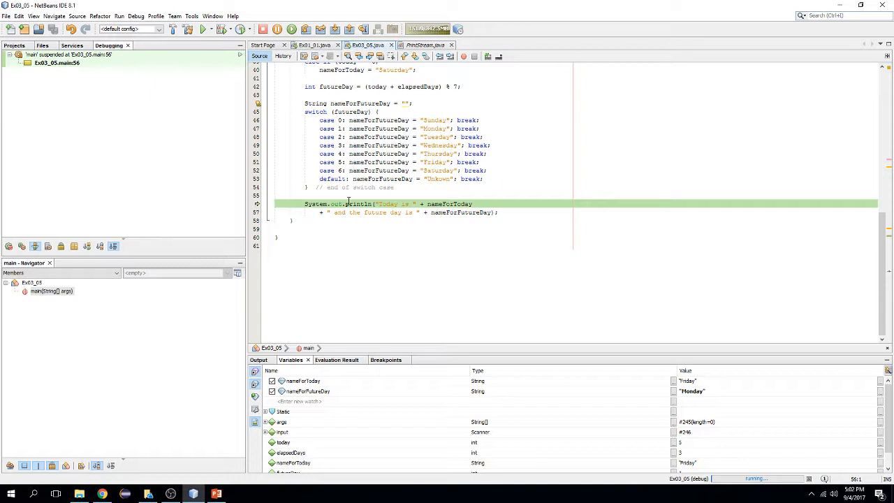
{"action": "mouse_move", "coordinate": [318, 204]}
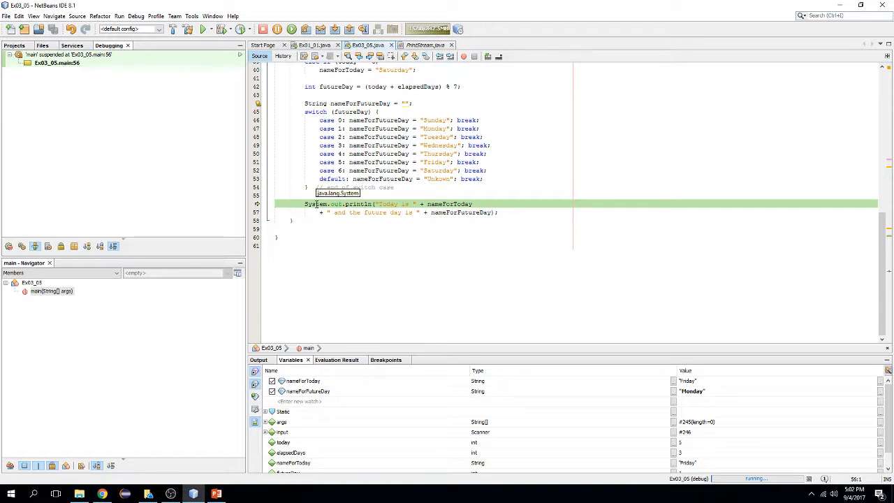
{"action": "mouse_move", "coordinate": [454, 212]}
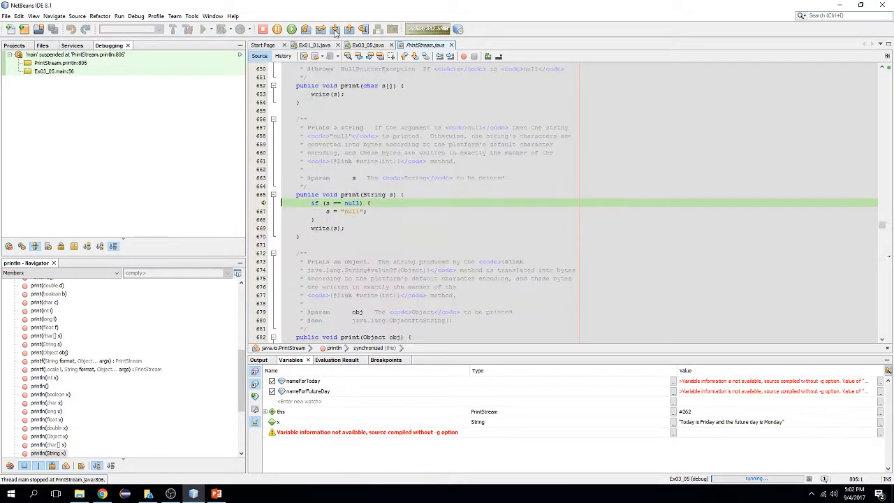
Step through PrintStream.print's null check into write and over its next lines.
{"action": "left_click", "coordinate": [336, 28]}
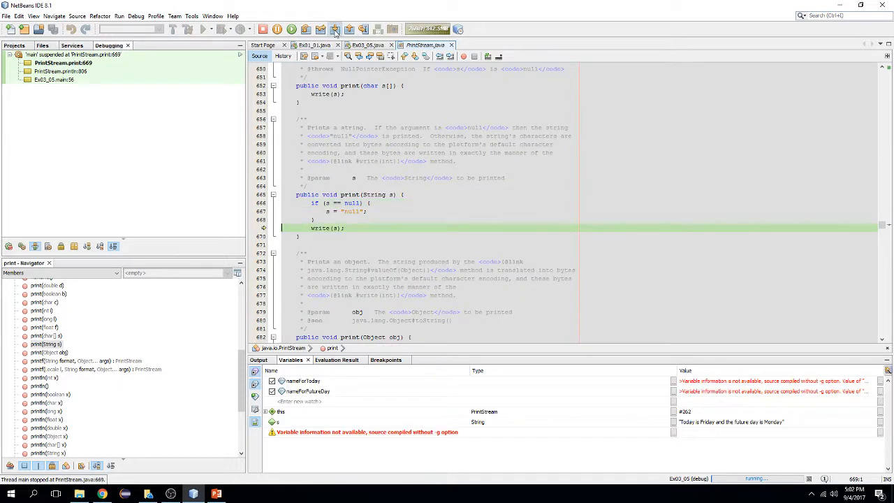
{"action": "left_click", "coordinate": [335, 28]}
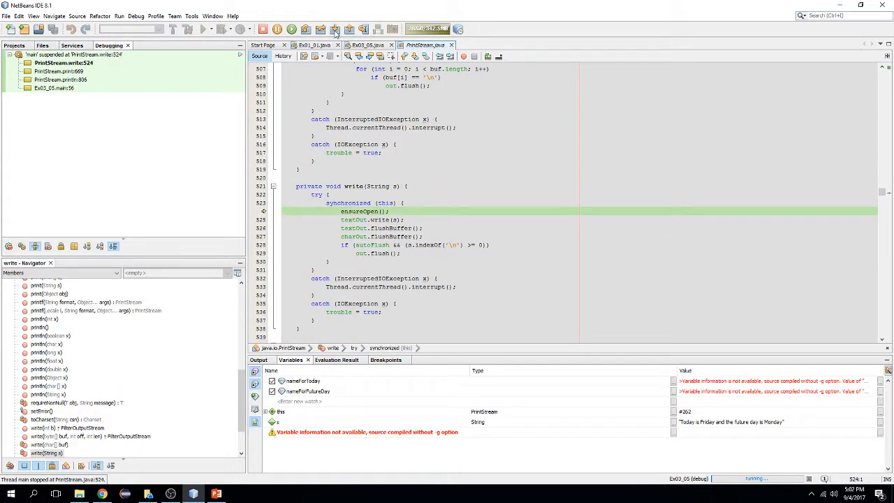
{"action": "mouse_move", "coordinate": [304, 28]}
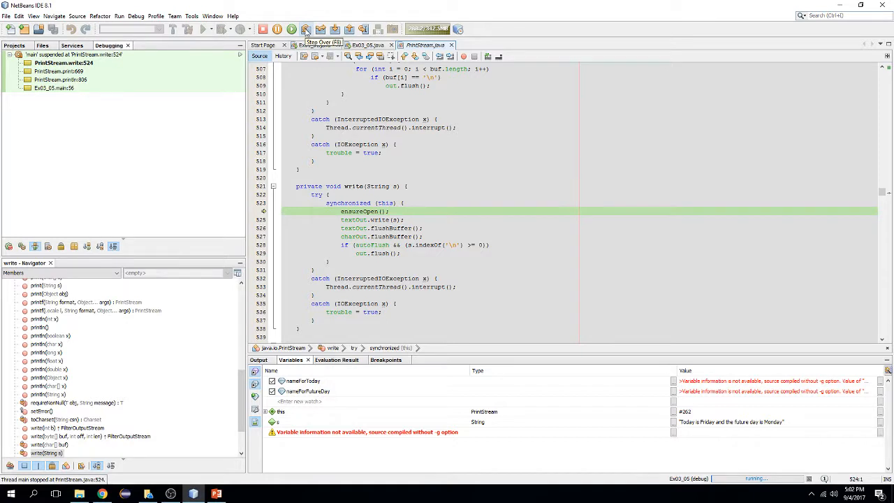
{"action": "left_click", "coordinate": [306, 28]}
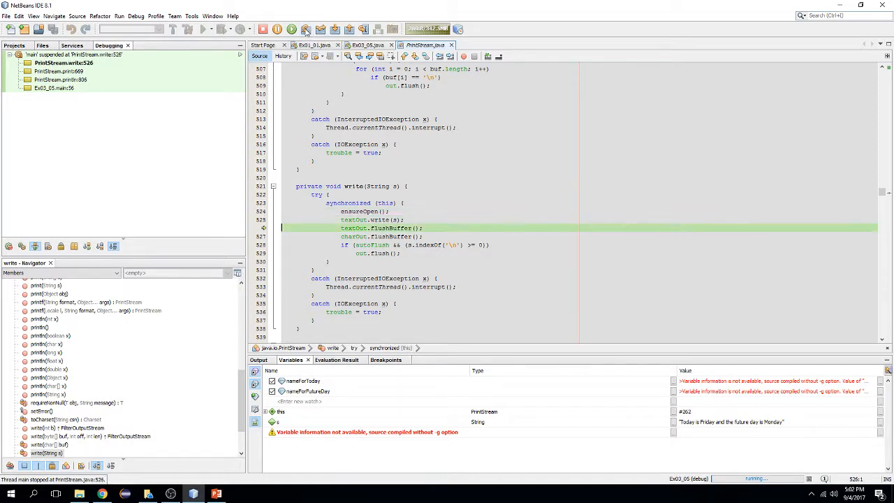
{"action": "left_click", "coordinate": [321, 28]}
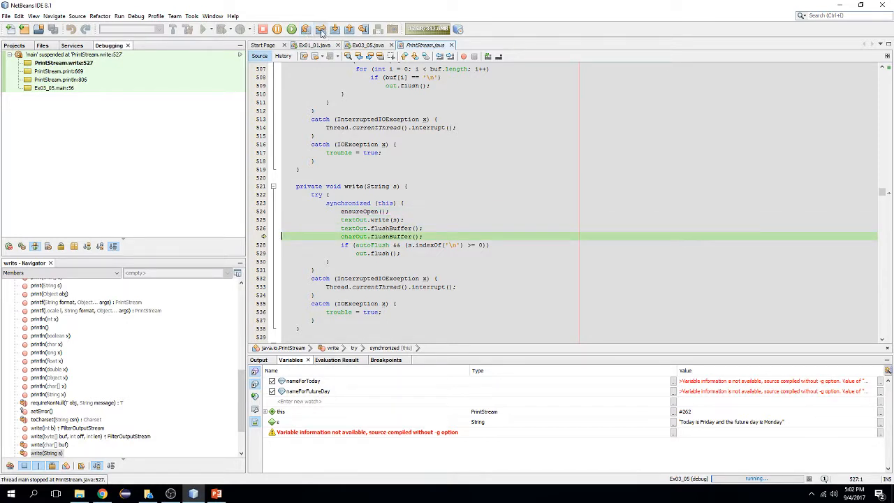
{"action": "mouse_move", "coordinate": [349, 28]}
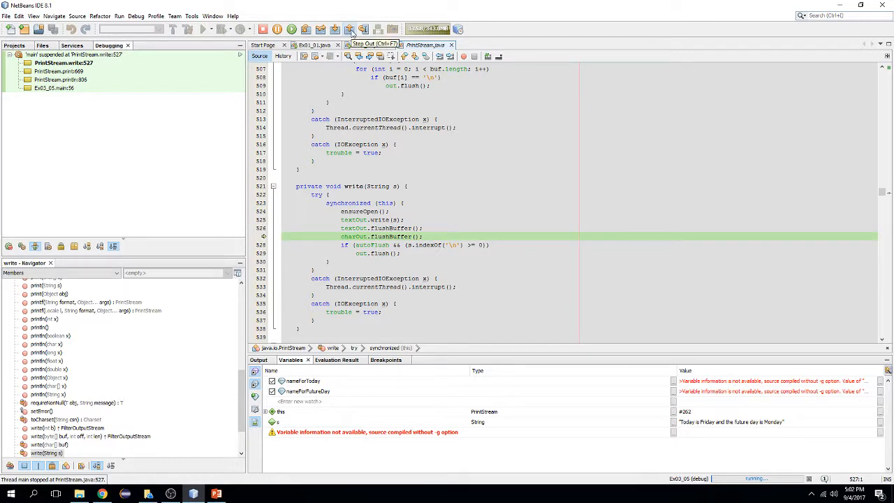
Step out to main and show the output: Today is Friday and the future day is Monday.
{"action": "left_click", "coordinate": [349, 27]}
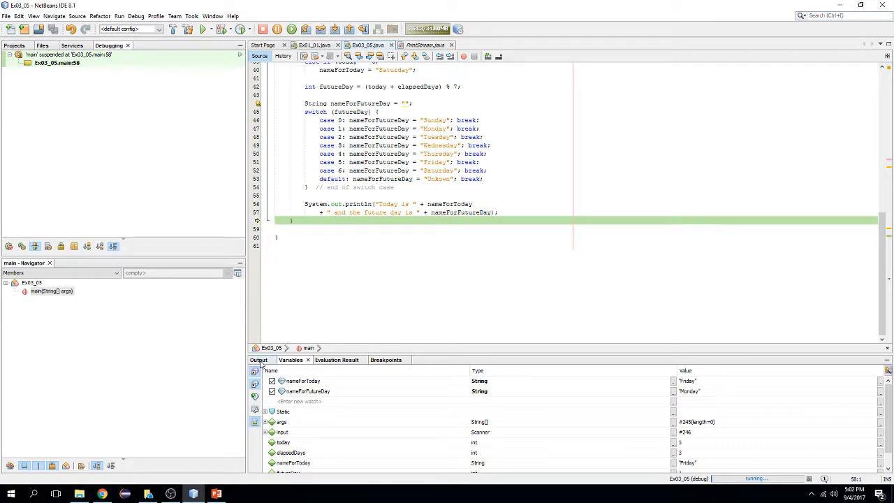
{"action": "left_click", "coordinate": [259, 360]}
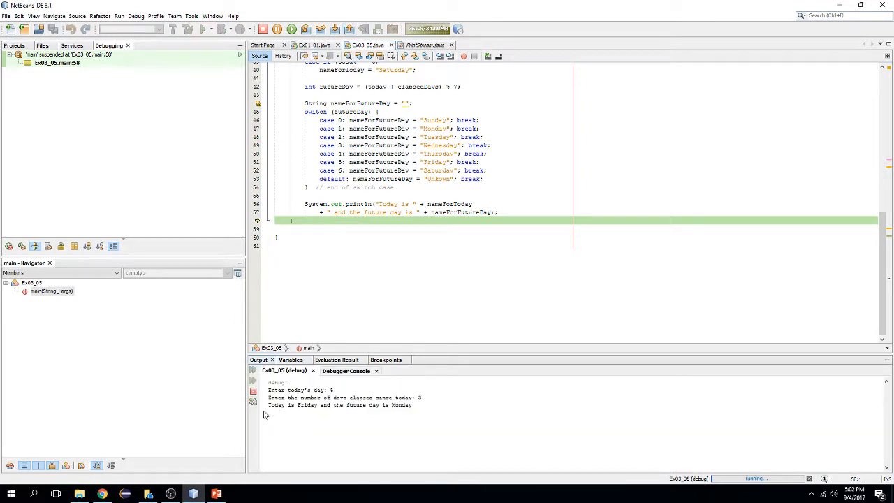